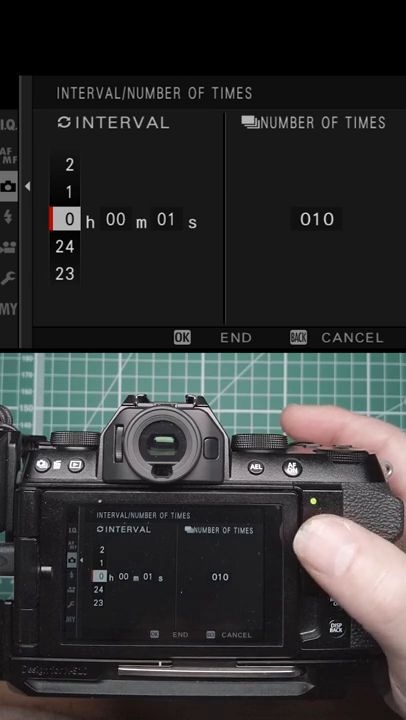
# Return from the Interval/Number of Times screen to Shooting Setting page 2/3.
pyautogui.click(300, 336)
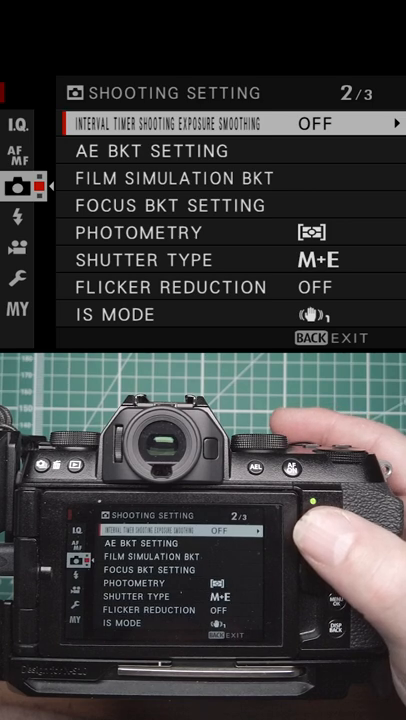
pyautogui.moveTo(320, 500)
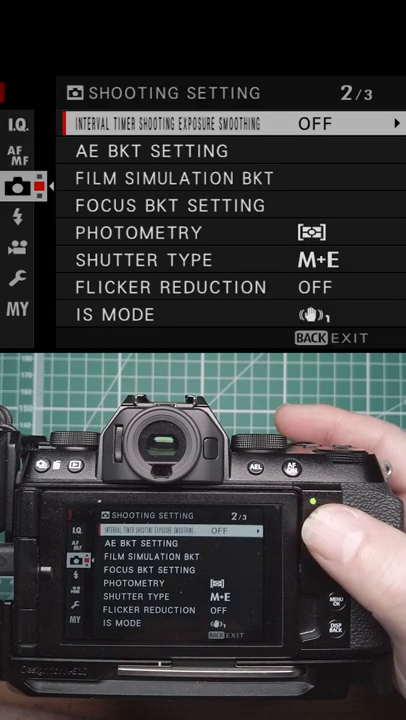